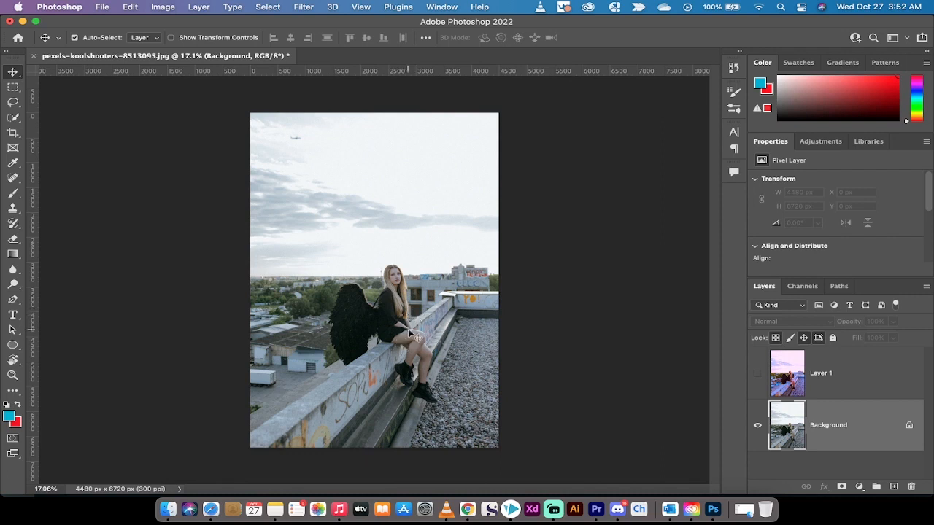
{"action": "mouse_move", "coordinate": [437, 335]}
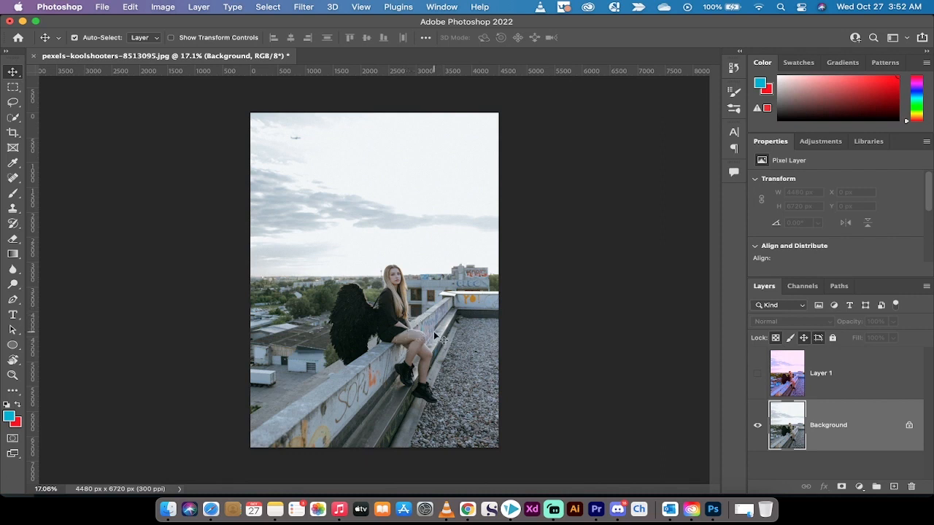
{"action": "mouse_move", "coordinate": [406, 301]}
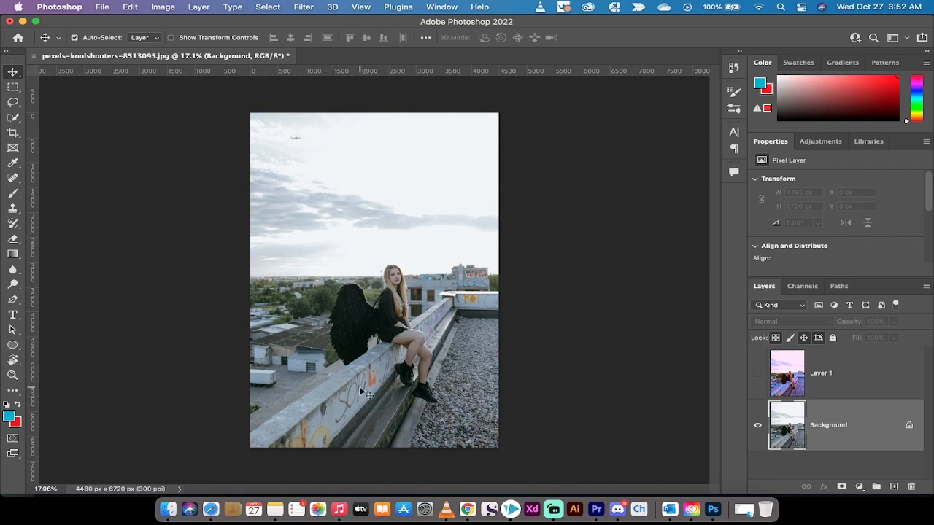
{"action": "mouse_move", "coordinate": [390, 185]}
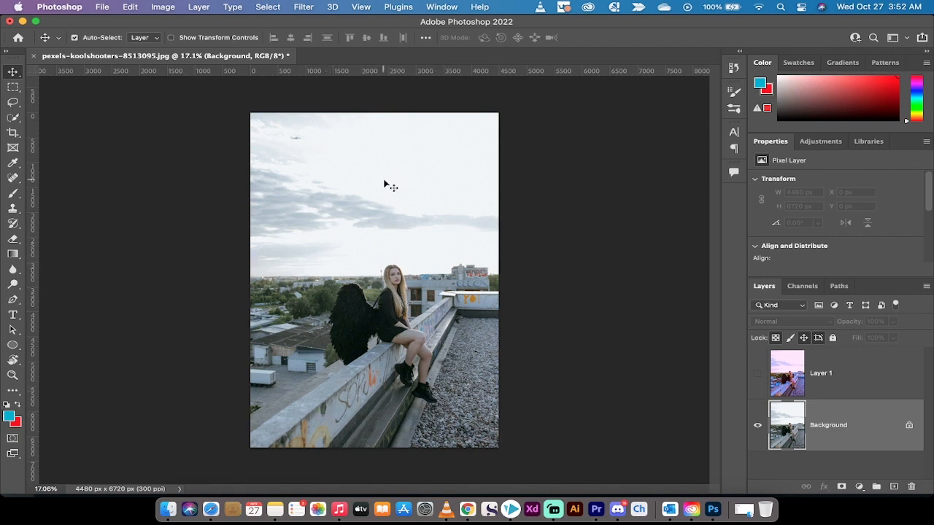
{"action": "mouse_move", "coordinate": [559, 324]}
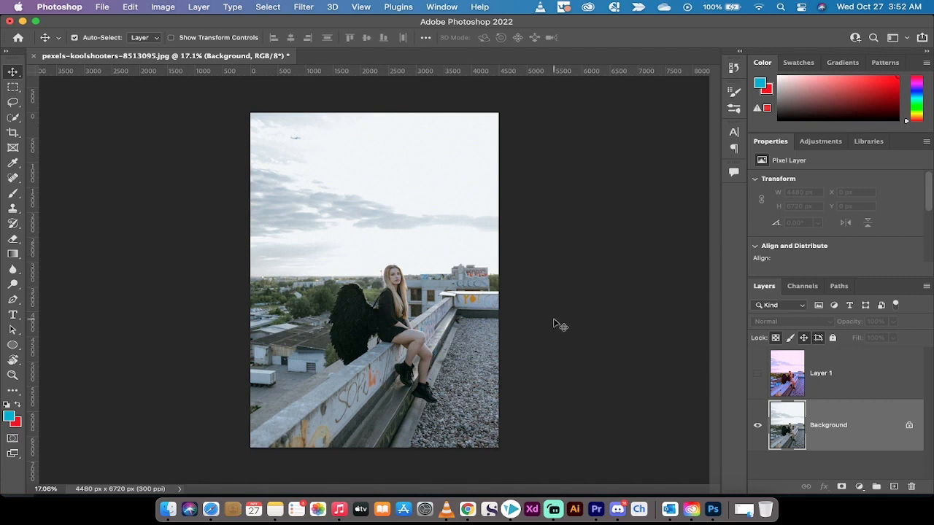
{"action": "mouse_move", "coordinate": [712, 344]}
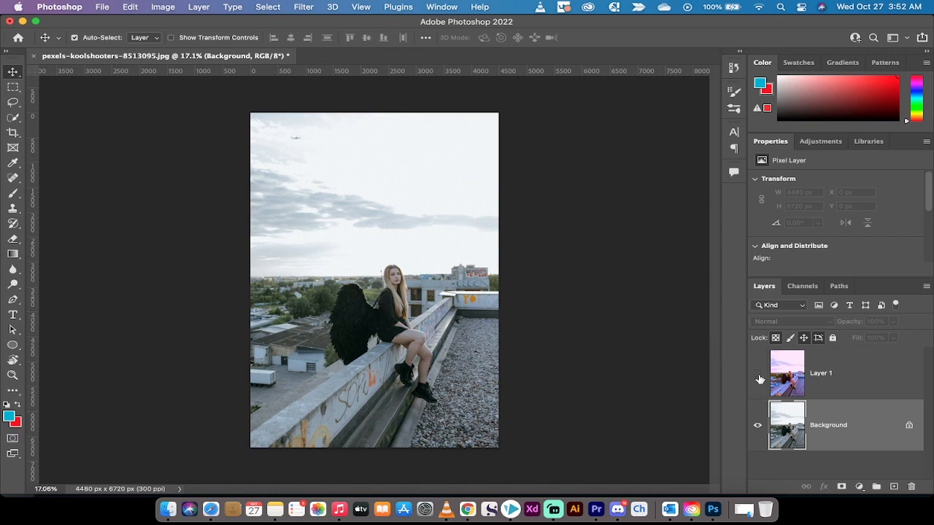
Step: Toggle the pink Layer 1's visibility to preview its colour look over the photo
{"action": "left_click", "coordinate": [757, 380]}
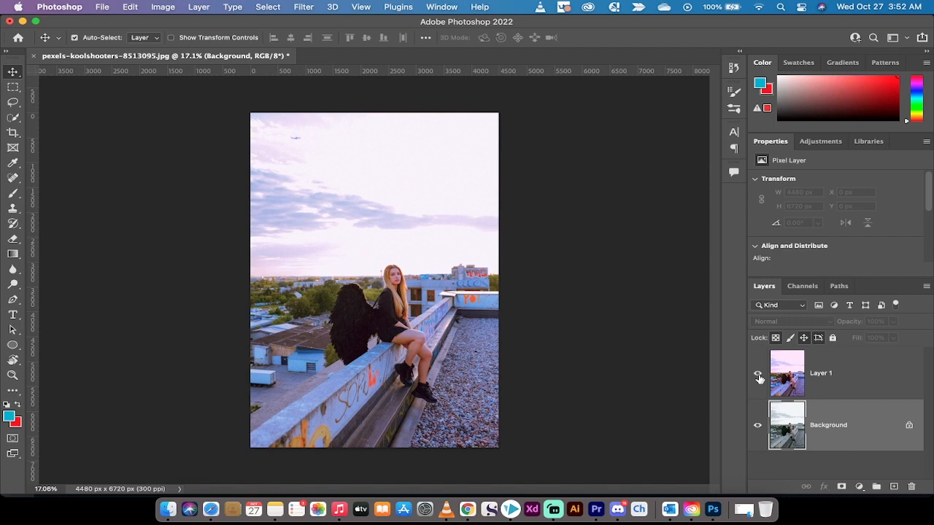
{"action": "mouse_move", "coordinate": [758, 378]}
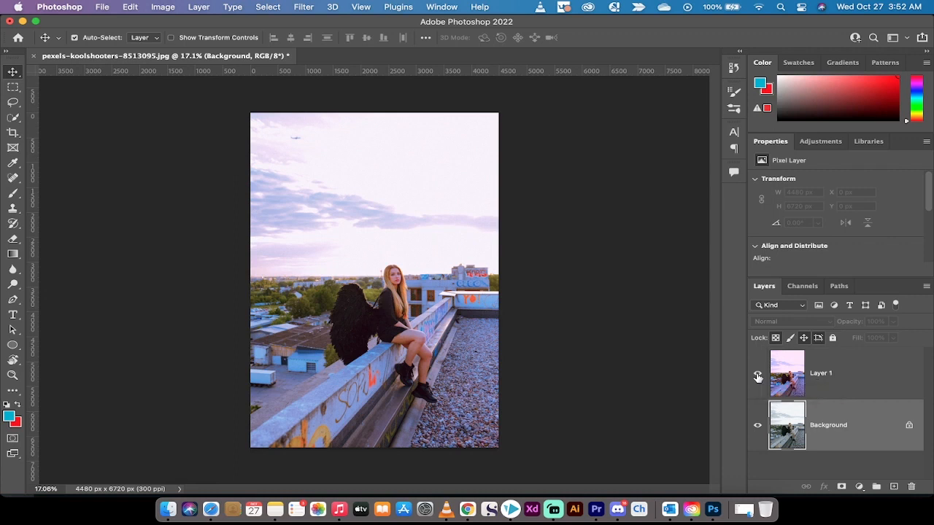
{"action": "left_click", "coordinate": [758, 373]}
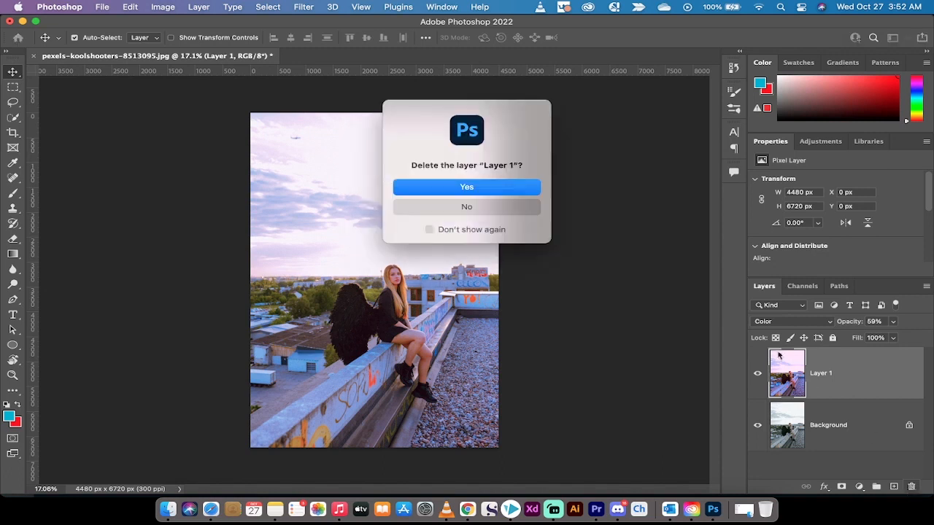
Step: Confirm deleting Layer 1, then launch Neural Filters from the Filter menu
{"action": "left_click", "coordinate": [467, 187]}
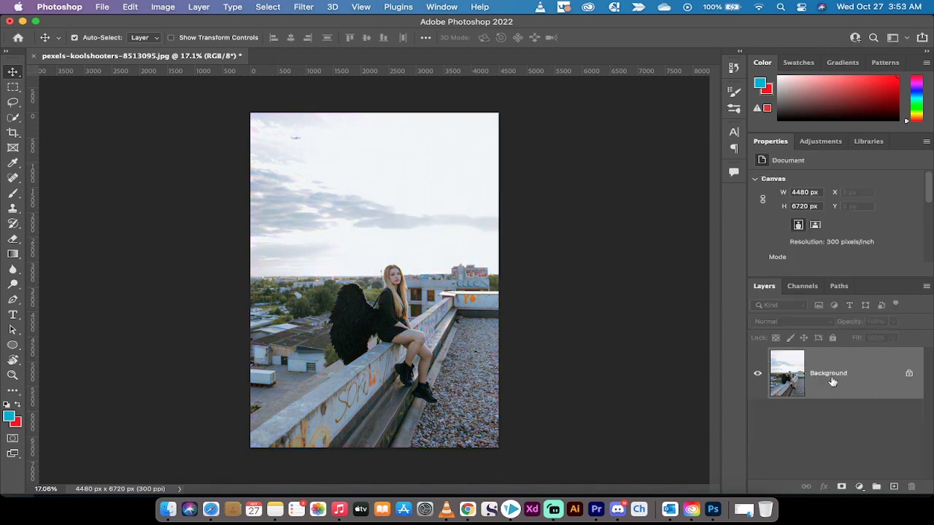
{"action": "left_click", "coordinate": [303, 7]}
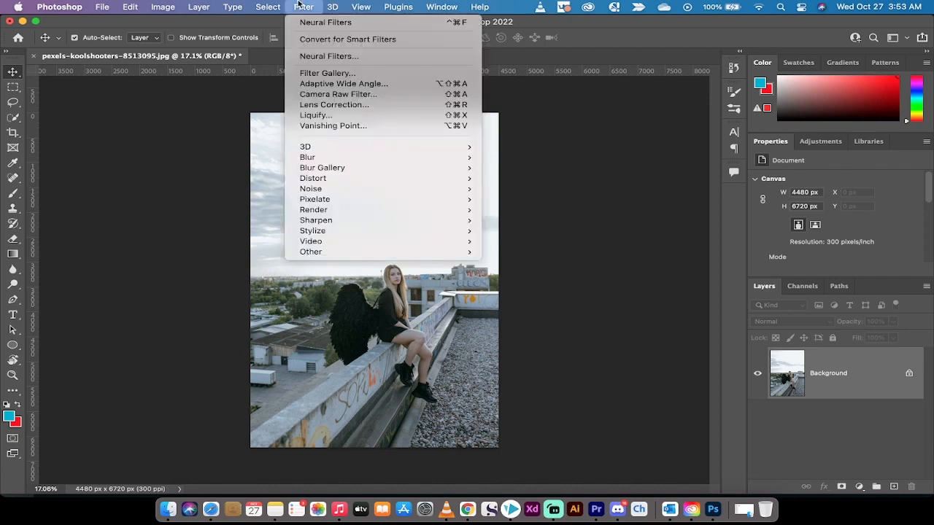
{"action": "mouse_move", "coordinate": [329, 56]}
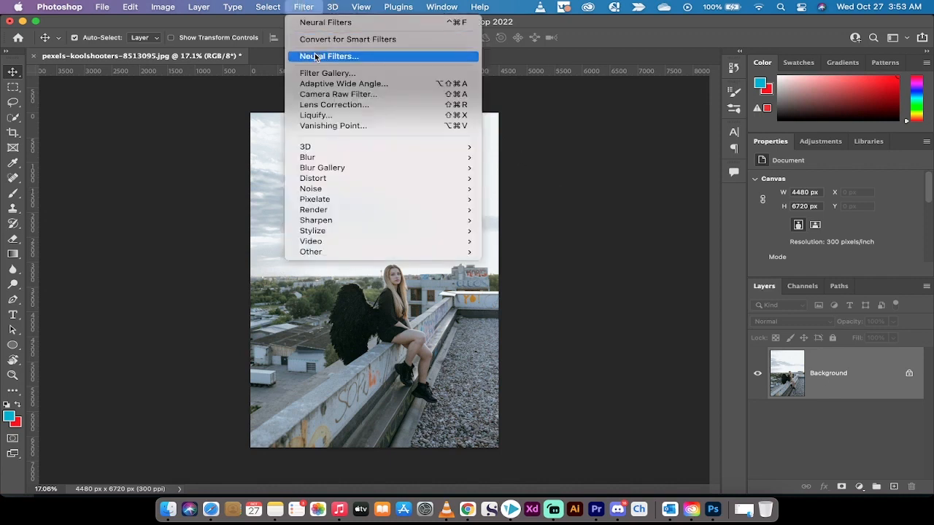
{"action": "left_click", "coordinate": [330, 56]}
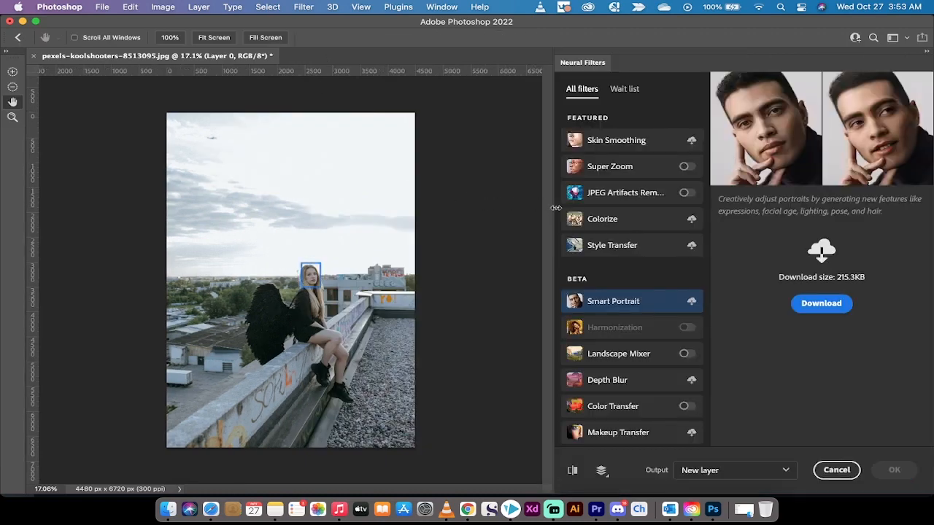
{"action": "mouse_move", "coordinate": [557, 405]}
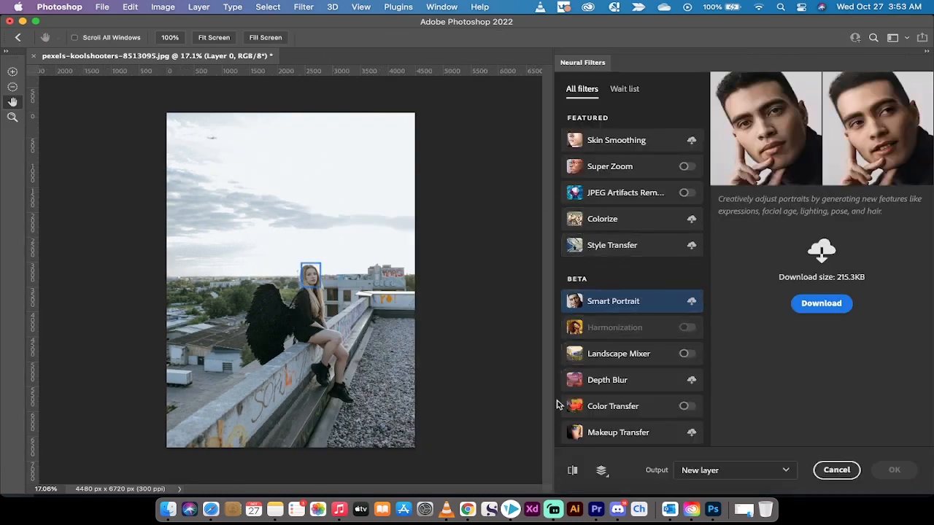
Step: Select the Color Transfer filter and browse its preset reference thumbnails
{"action": "left_click", "coordinate": [613, 405]}
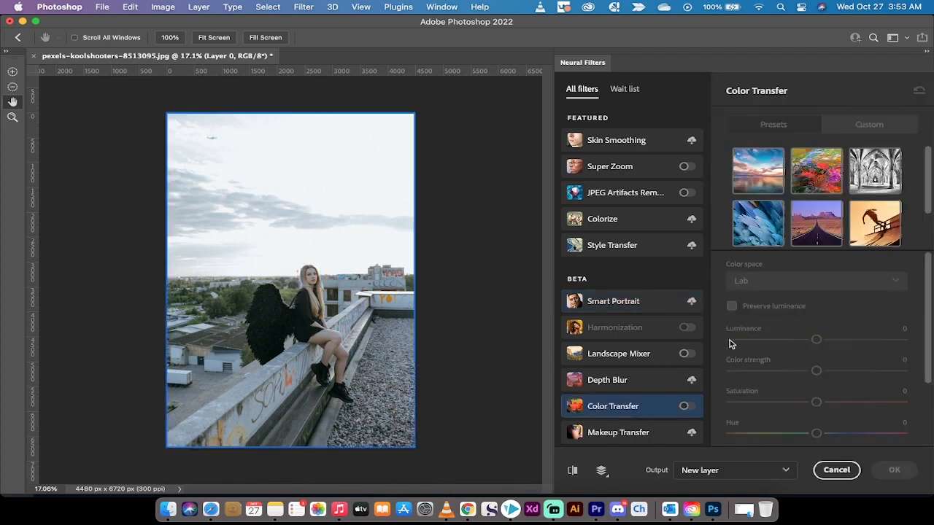
{"action": "mouse_move", "coordinate": [723, 149]}
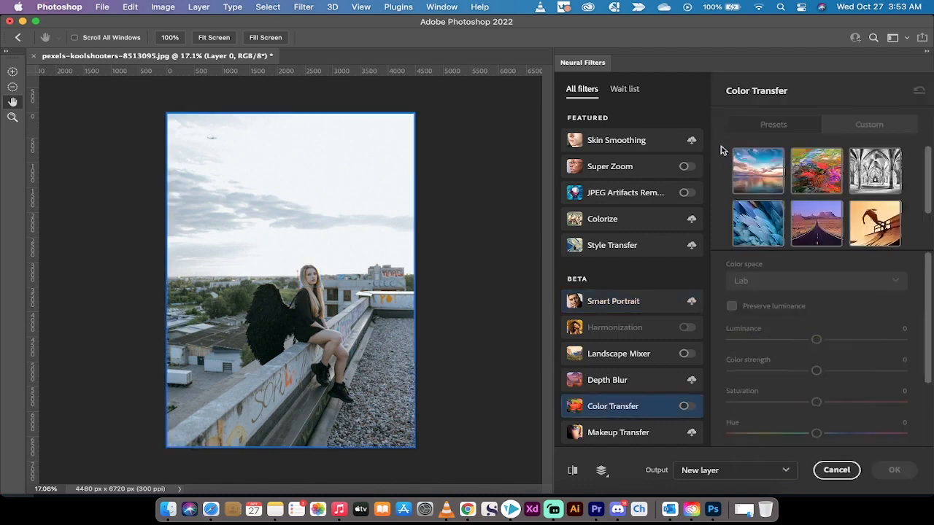
{"action": "scroll", "scroll_direction": "down", "scroll_amount": 3}
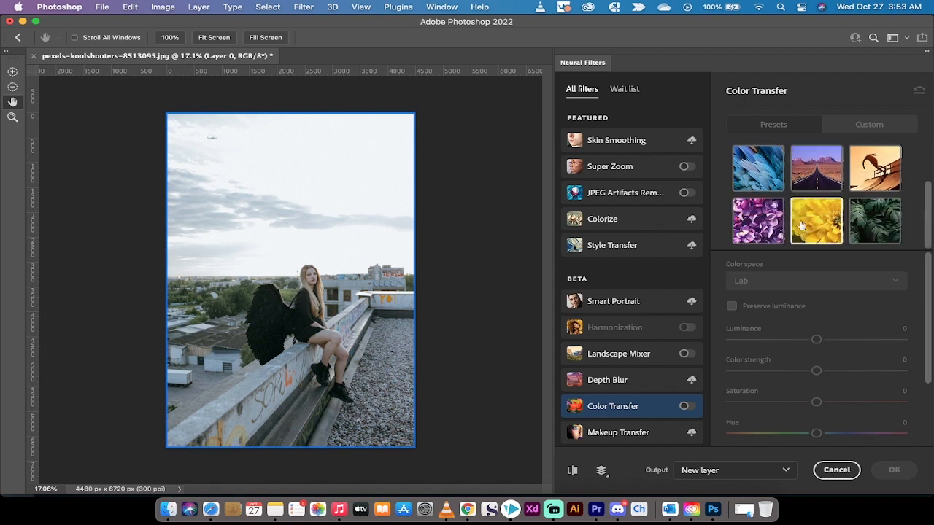
{"action": "scroll", "scroll_direction": "up", "scroll_amount": 3}
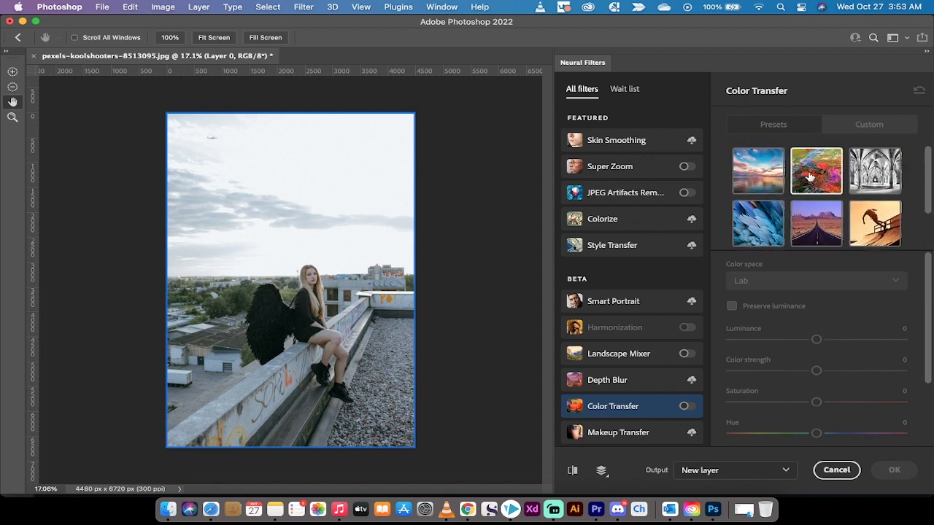
{"action": "scroll", "scroll_direction": "down", "scroll_amount": 3}
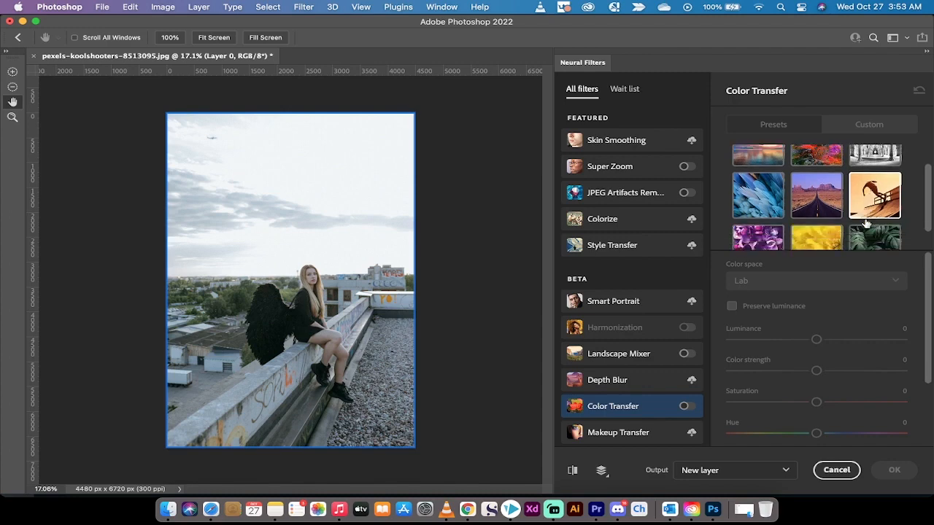
{"action": "scroll", "scroll_direction": "down", "scroll_amount": 3}
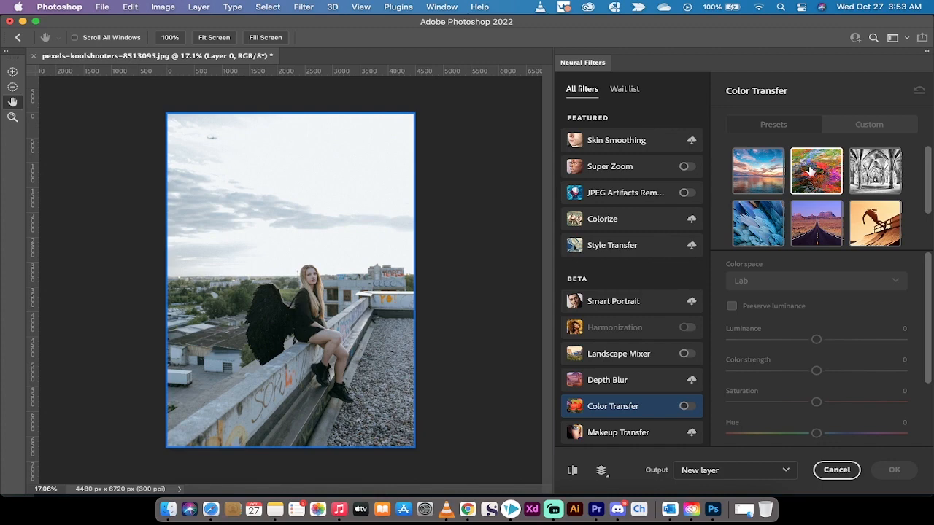
{"action": "mouse_move", "coordinate": [819, 175]}
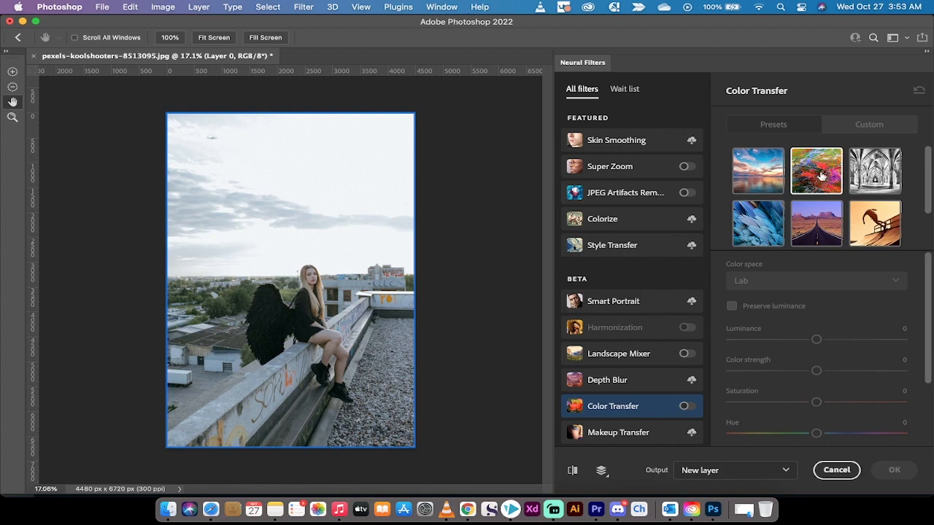
{"action": "left_click", "coordinate": [686, 405]}
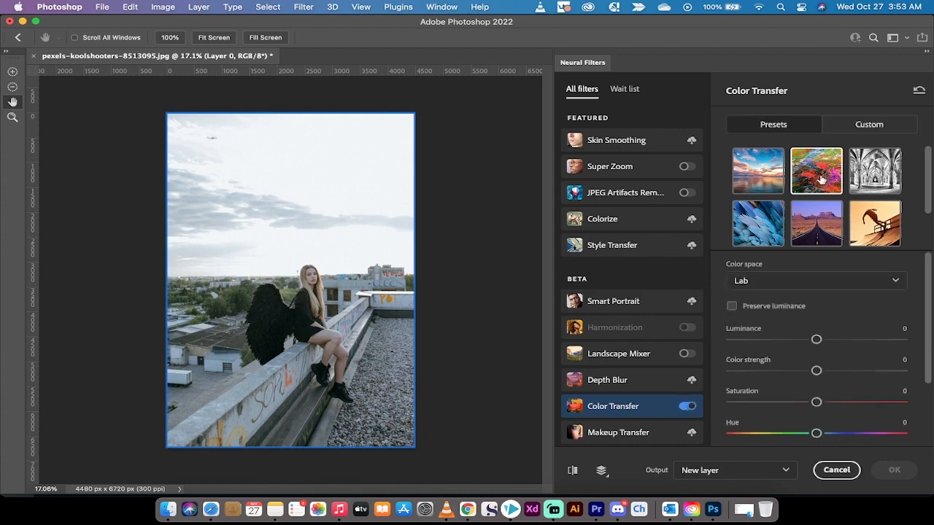
{"action": "left_click", "coordinate": [816, 171]}
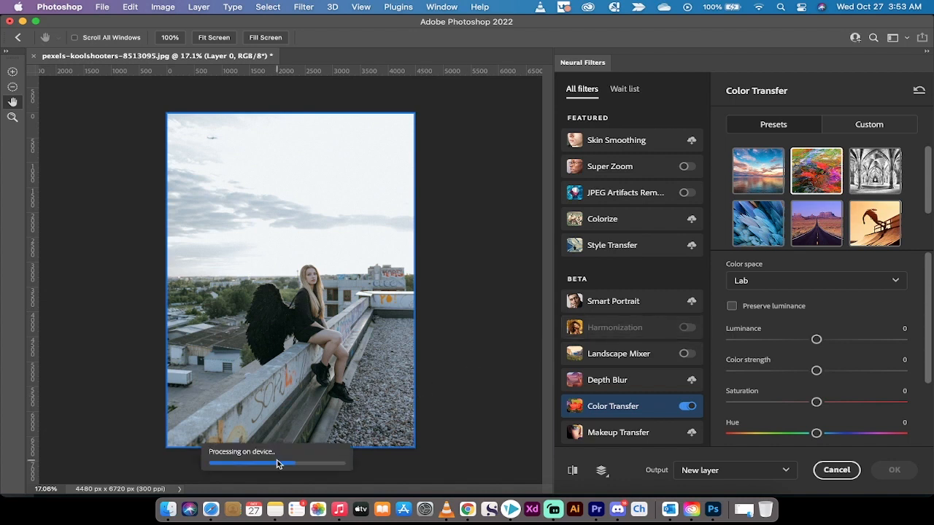
{"action": "mouse_move", "coordinate": [413, 447]}
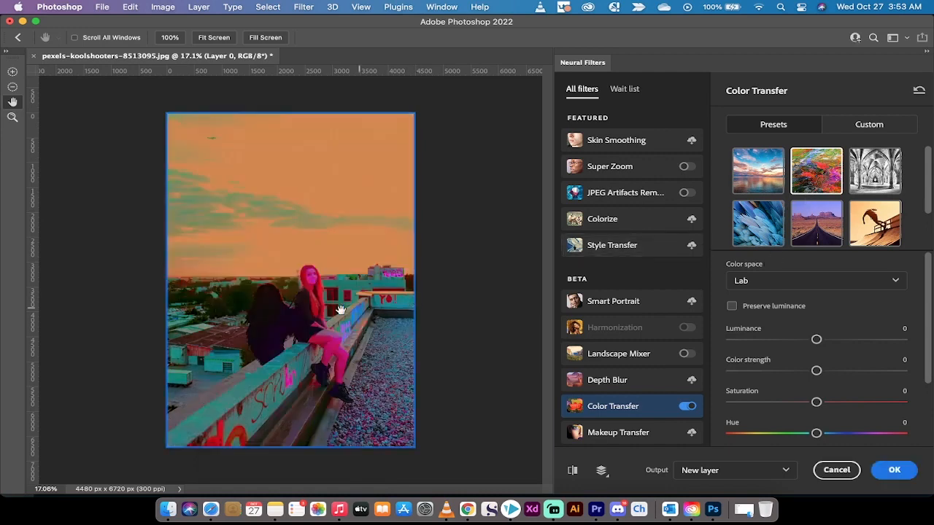
{"action": "mouse_move", "coordinate": [337, 237]}
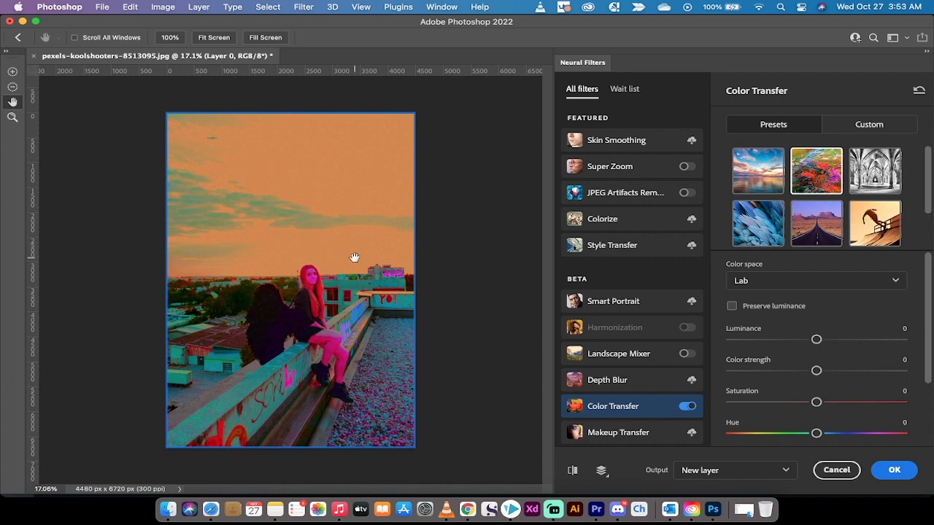
{"action": "mouse_move", "coordinate": [724, 393]}
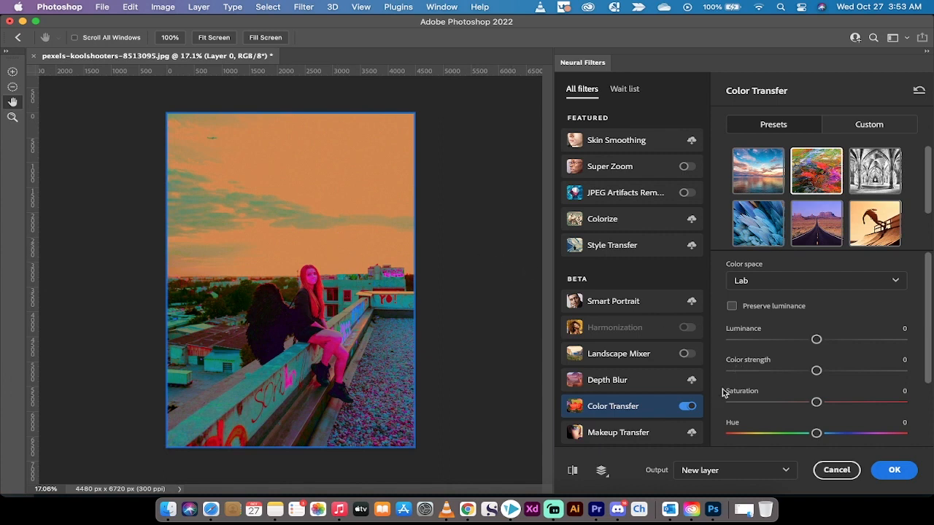
{"action": "scroll", "scroll_direction": "down", "scroll_amount": 3}
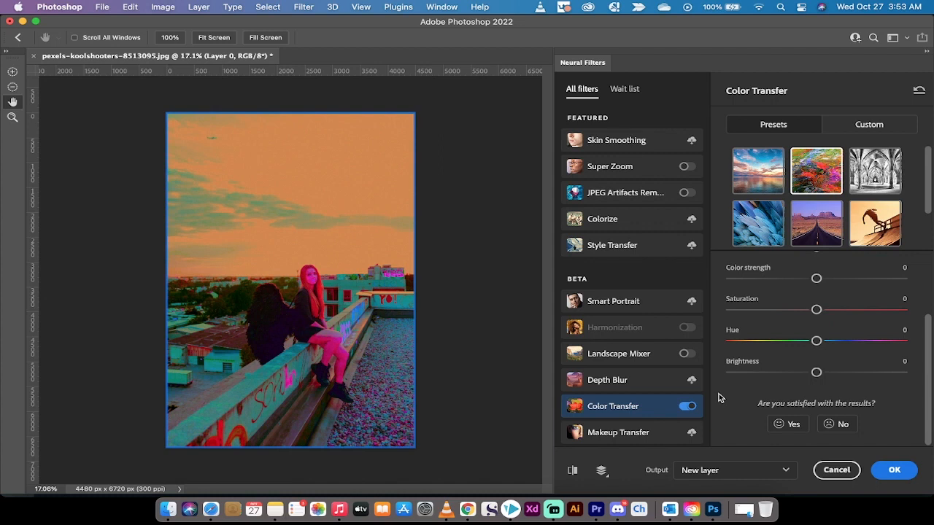
{"action": "mouse_move", "coordinate": [722, 401]}
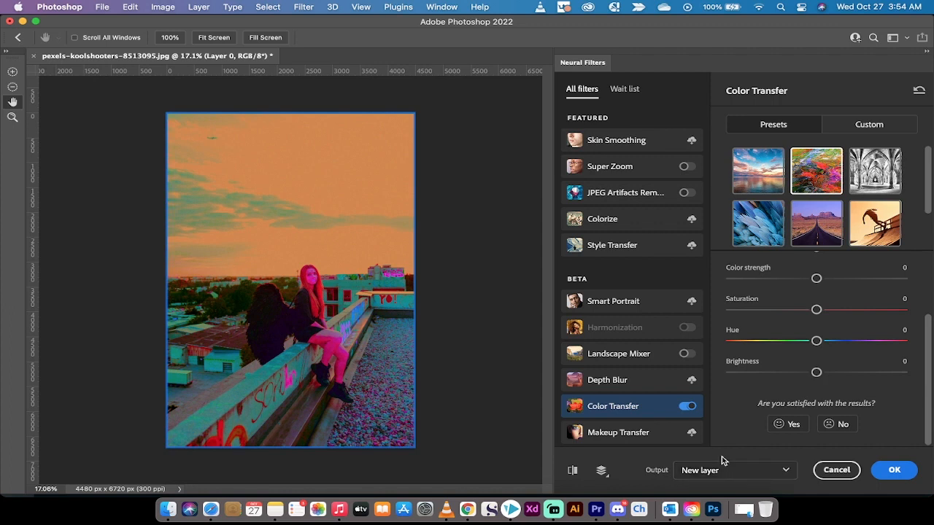
Step: Set Color Transfer output to New layer and apply the filter
{"action": "left_click", "coordinate": [734, 470]}
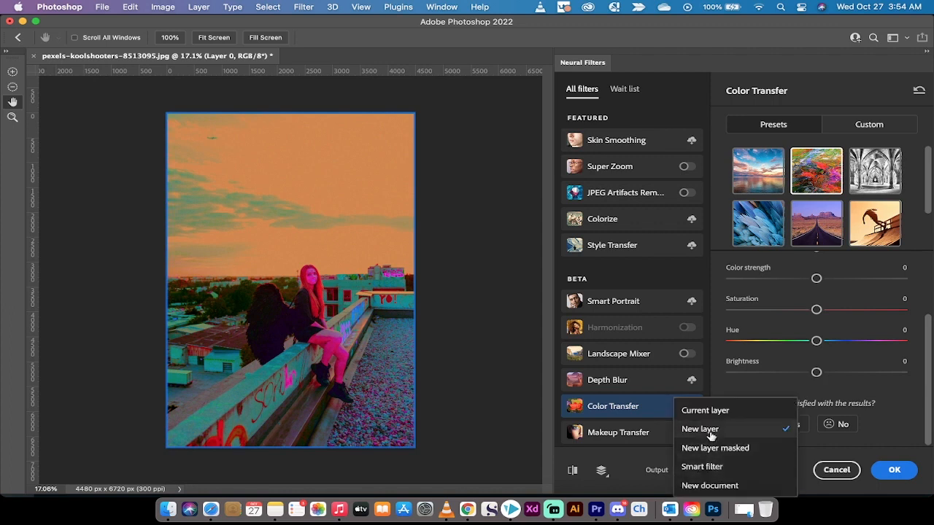
{"action": "left_click", "coordinate": [700, 429]}
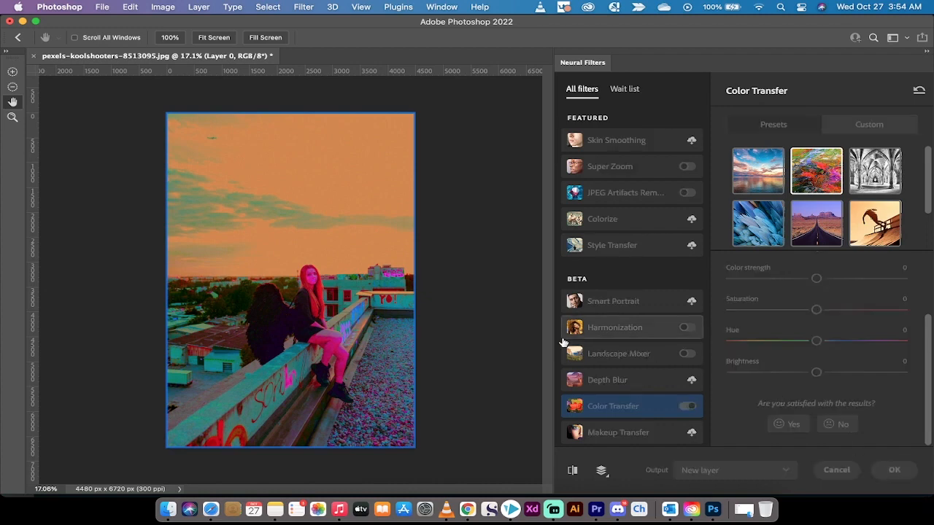
{"action": "left_click", "coordinate": [894, 470]}
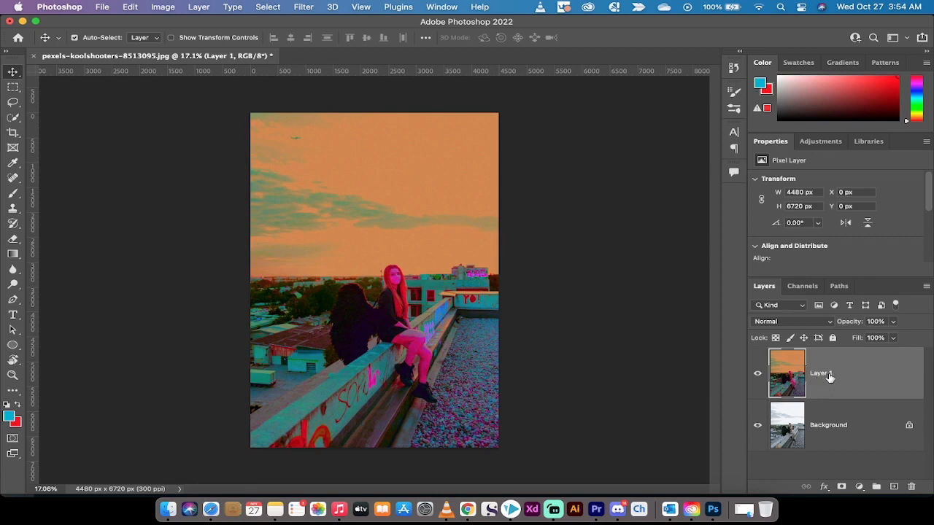
{"action": "mouse_move", "coordinate": [900, 326]}
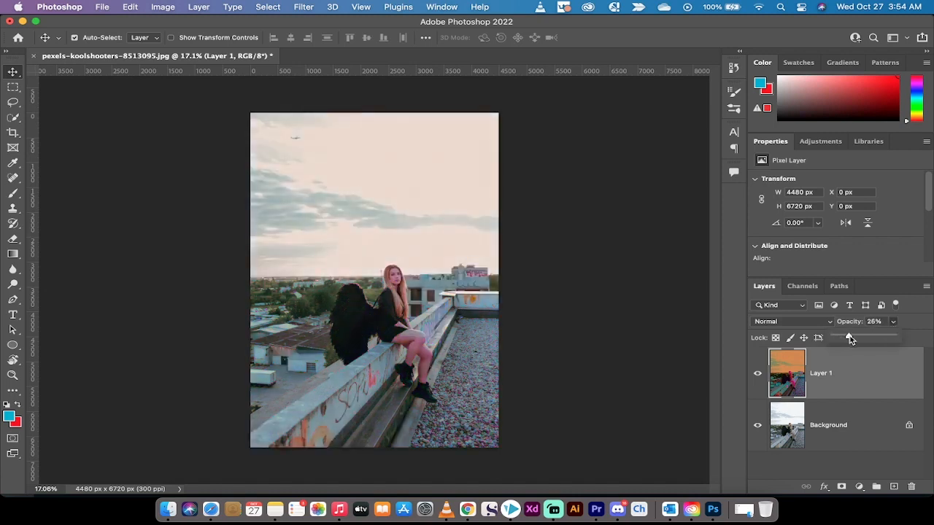
Step: Lower Layer 1 opacity to 40% and toggle its visibility to compare
{"action": "left_click_drag", "start_coordinate": [849, 337], "coordinate": [859, 337]}
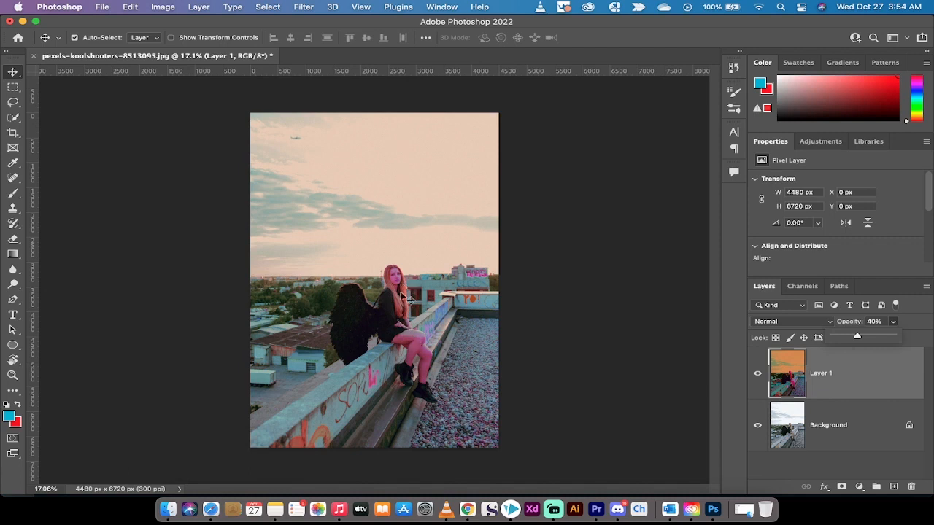
{"action": "mouse_move", "coordinate": [394, 281]}
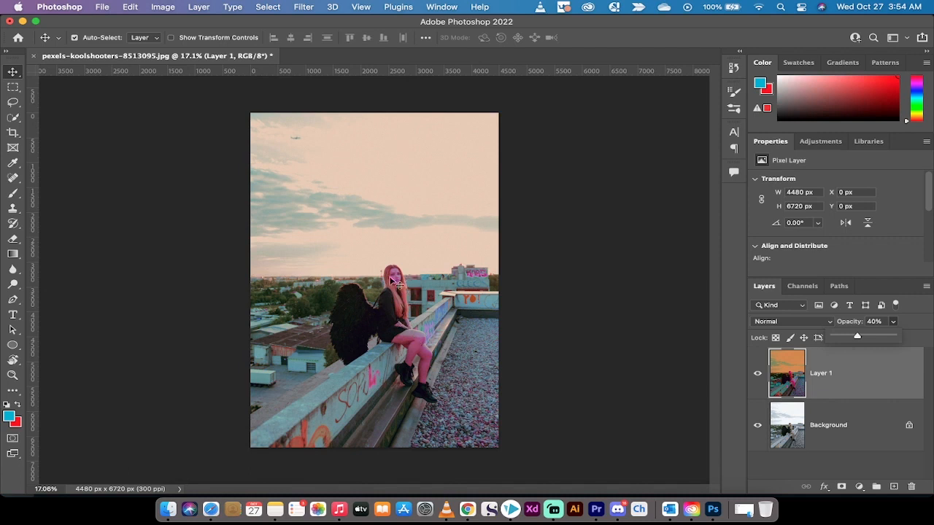
{"action": "mouse_move", "coordinate": [411, 337]}
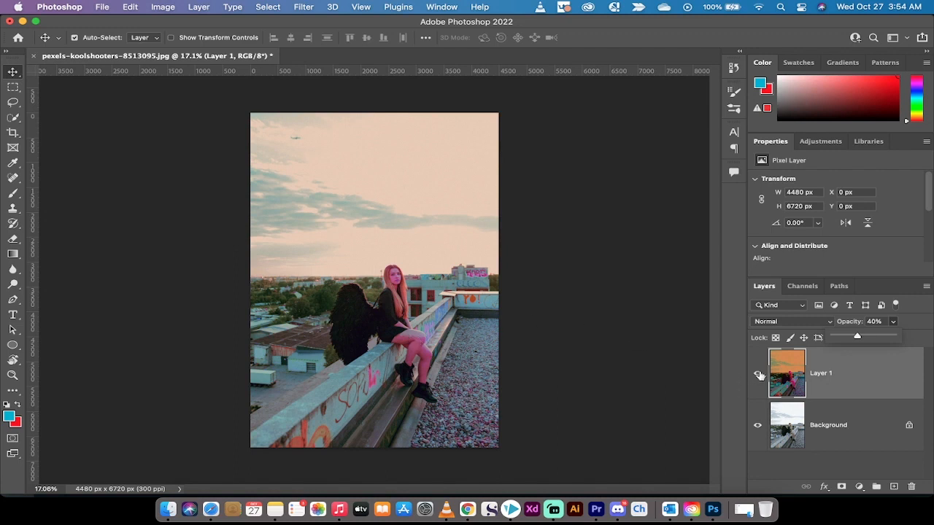
{"action": "left_click", "coordinate": [757, 374]}
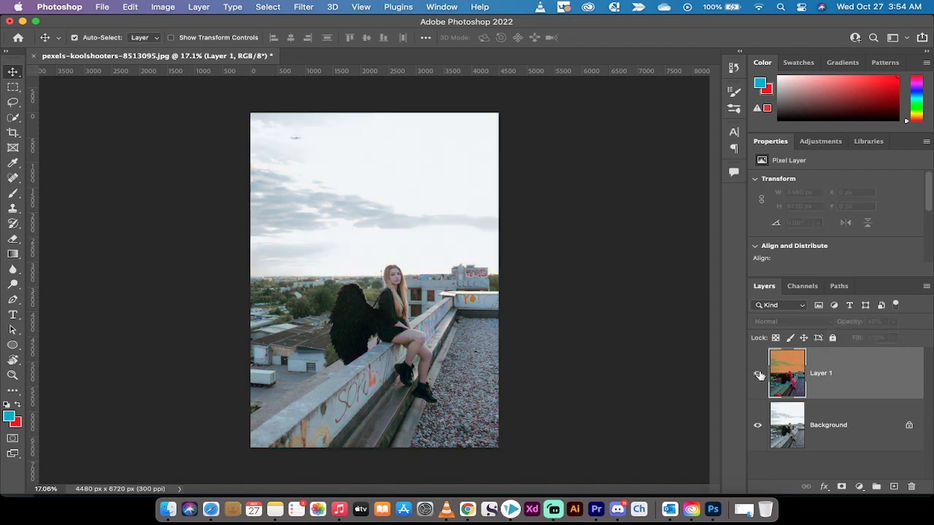
{"action": "left_click", "coordinate": [758, 373]}
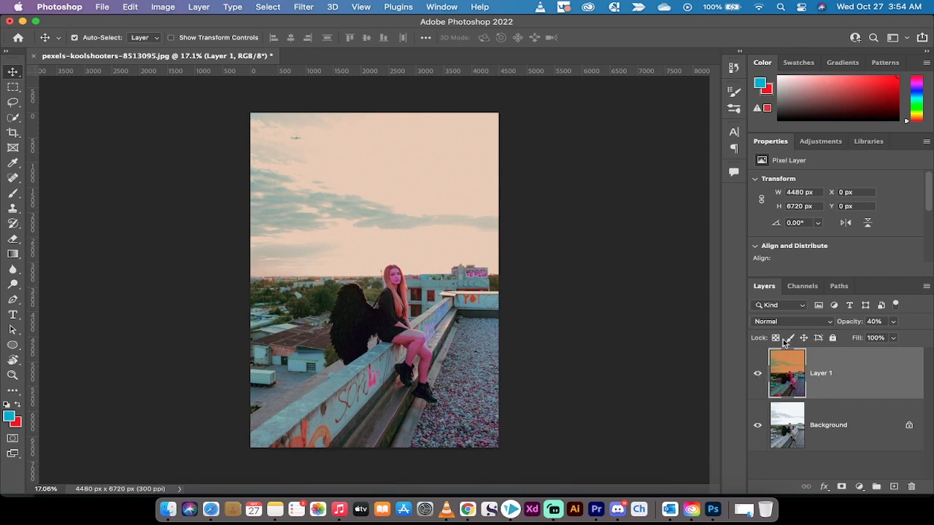
{"action": "left_click", "coordinate": [792, 321]}
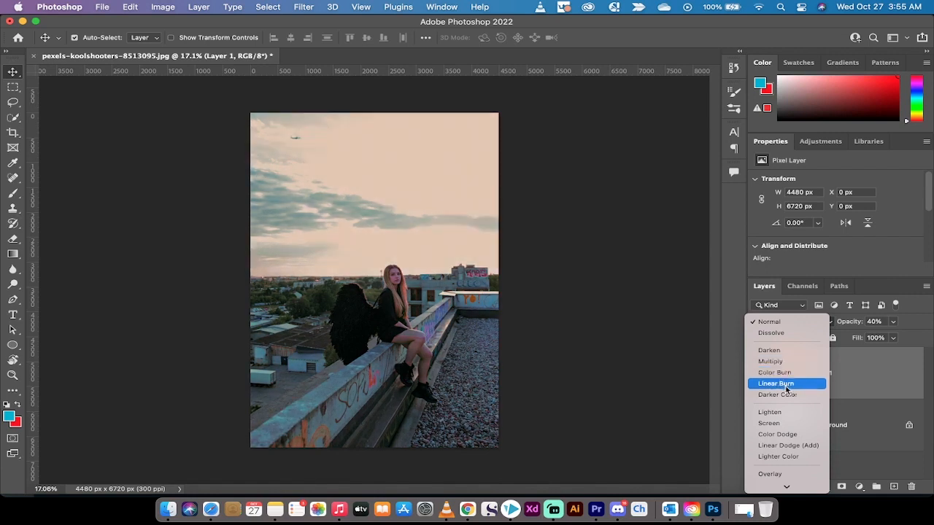
Step: Switch Layer 1 to Linear Burn at 43% opacity, toggling visibility to compare
{"action": "left_click", "coordinate": [776, 384]}
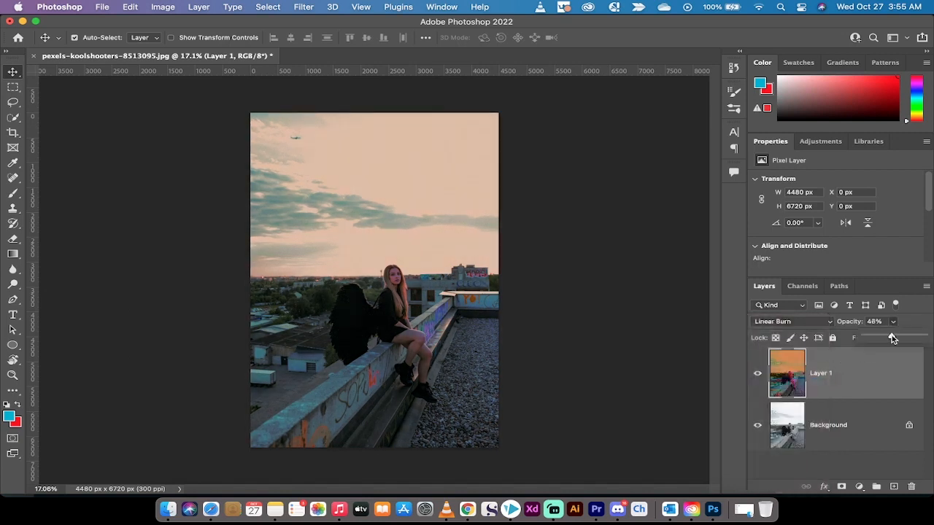
{"action": "left_click_drag", "start_coordinate": [891, 338], "coordinate": [889, 337]}
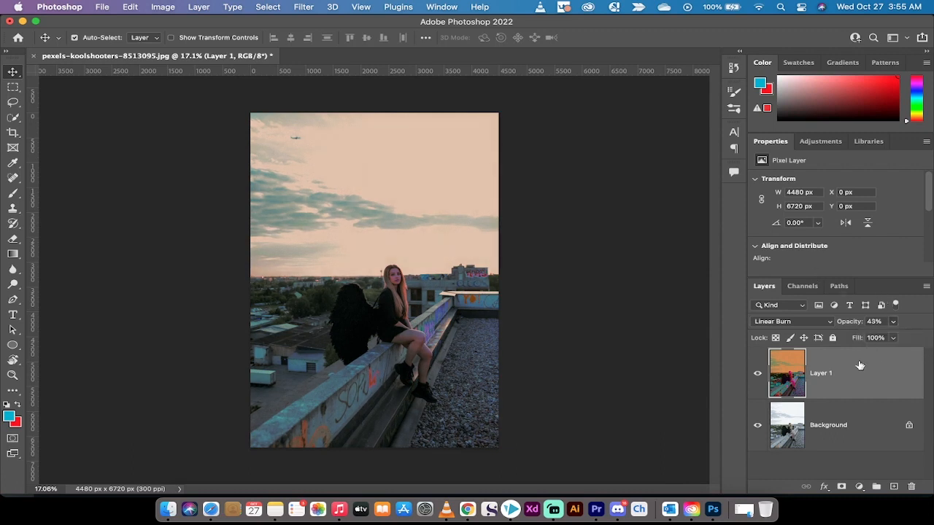
{"action": "left_click", "coordinate": [757, 374]}
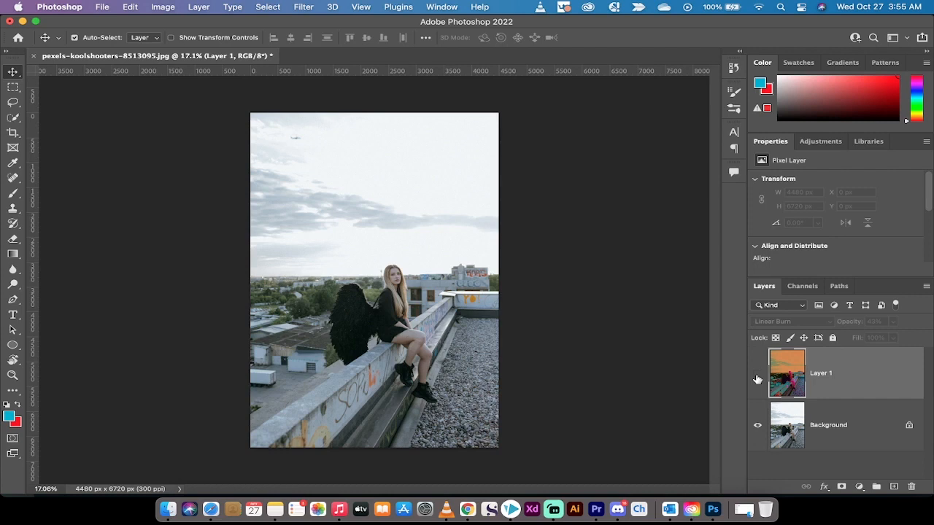
{"action": "left_click", "coordinate": [758, 373]}
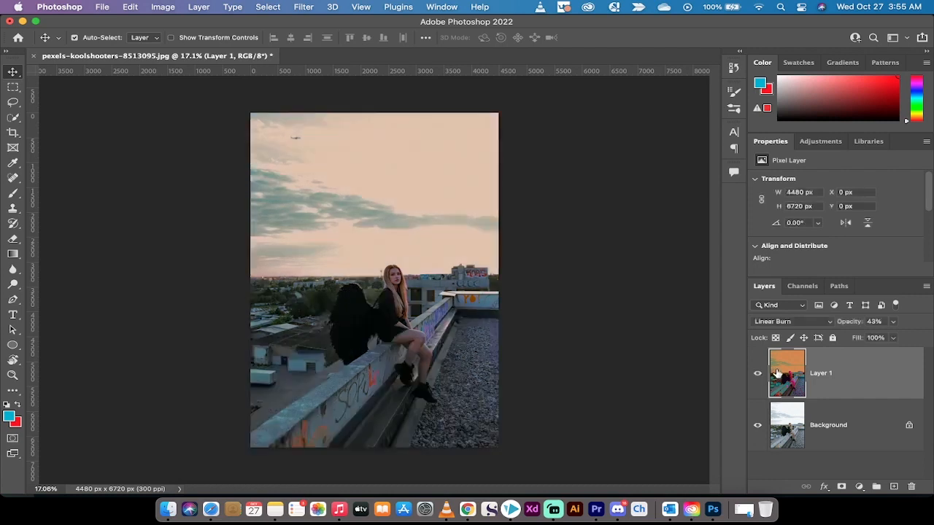
{"action": "mouse_move", "coordinate": [792, 378]}
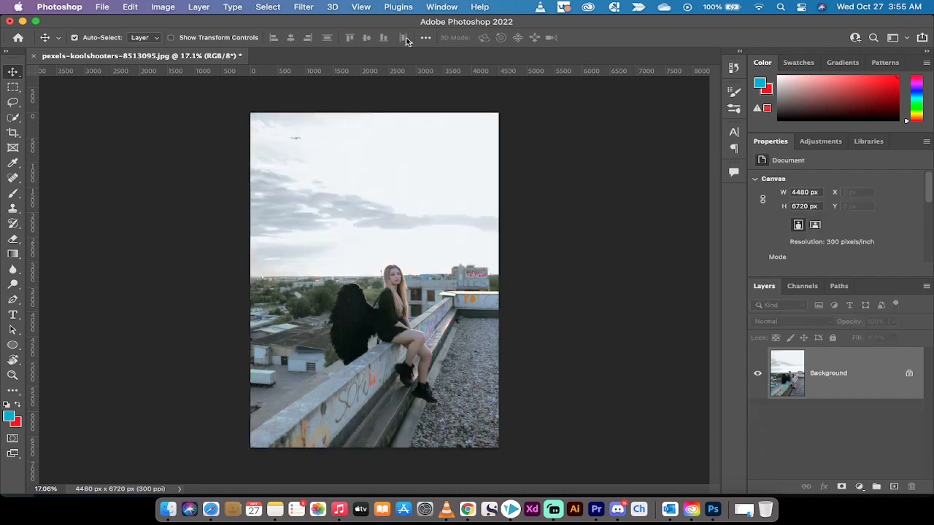
{"action": "mouse_move", "coordinate": [353, 24]}
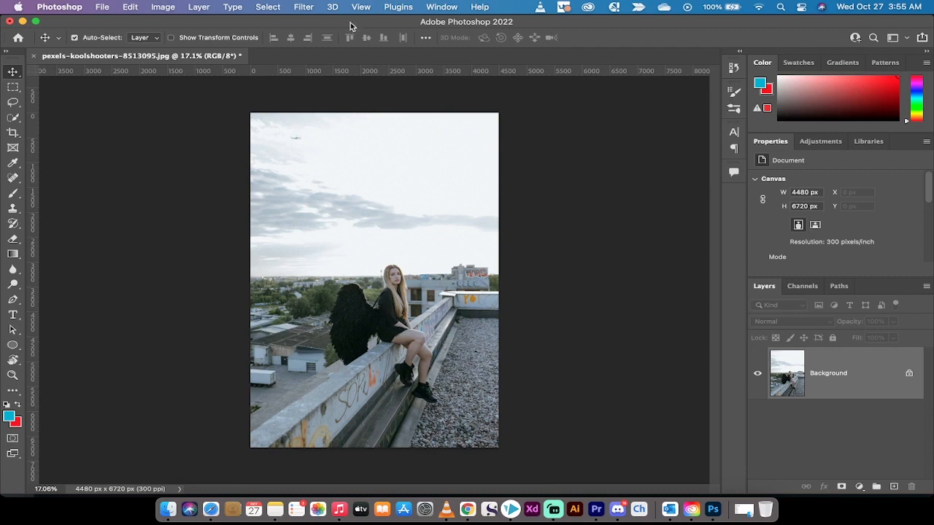
Step: Open the View menu and then close it
{"action": "left_click", "coordinate": [361, 7]}
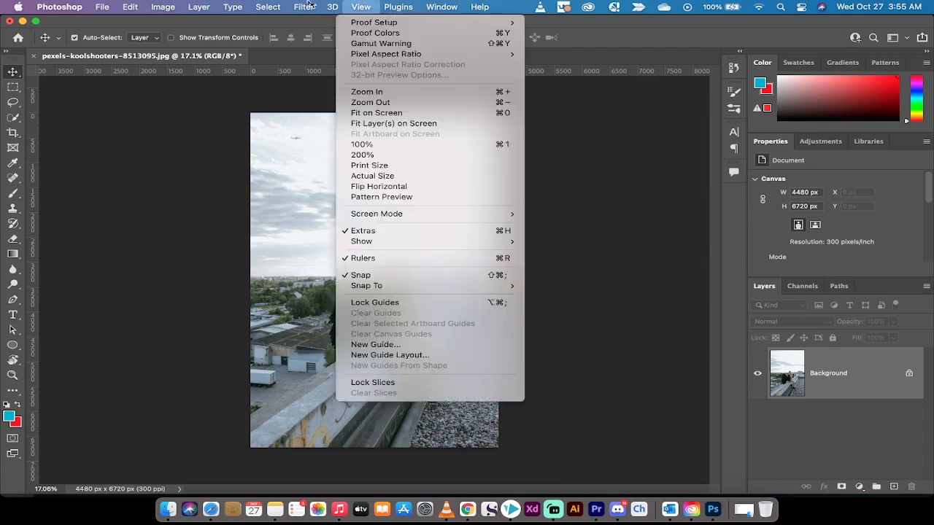
{"action": "left_click", "coordinate": [303, 7]}
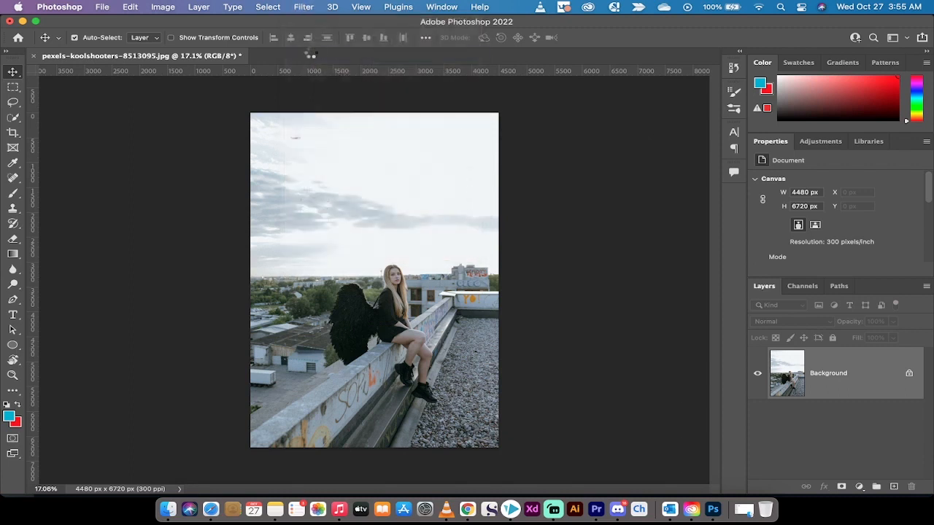
{"action": "mouse_move", "coordinate": [598, 273]}
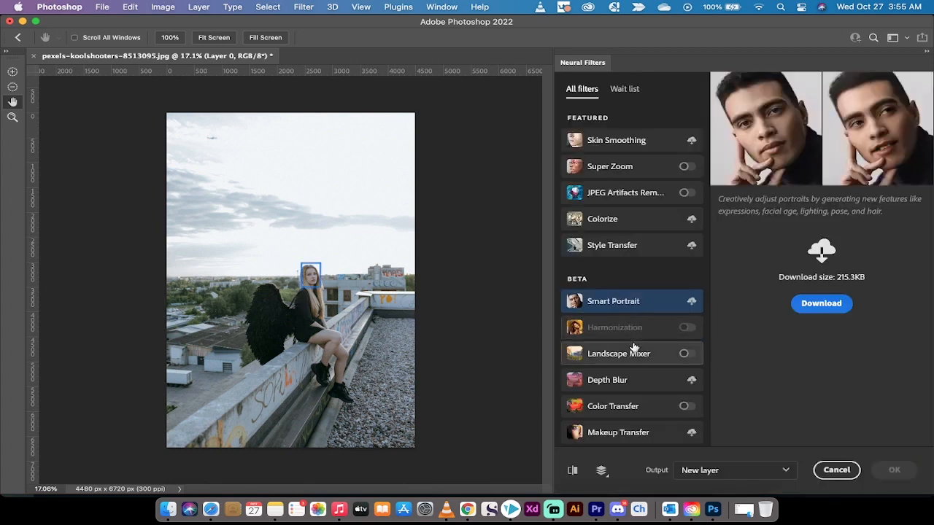
{"action": "mouse_move", "coordinate": [685, 407]}
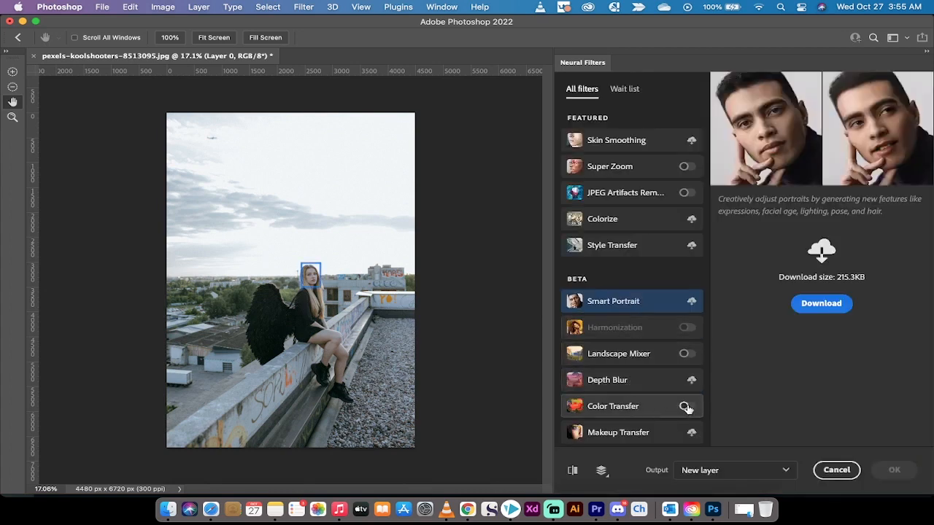
Step: Enable Color Transfer and choose a custom reference image from the computer
{"action": "left_click", "coordinate": [687, 407]}
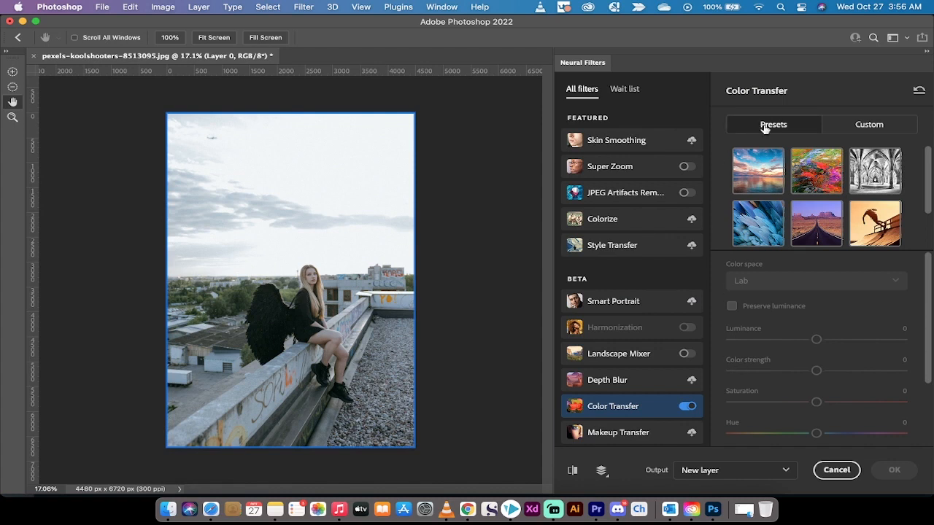
{"action": "left_click", "coordinate": [868, 124]}
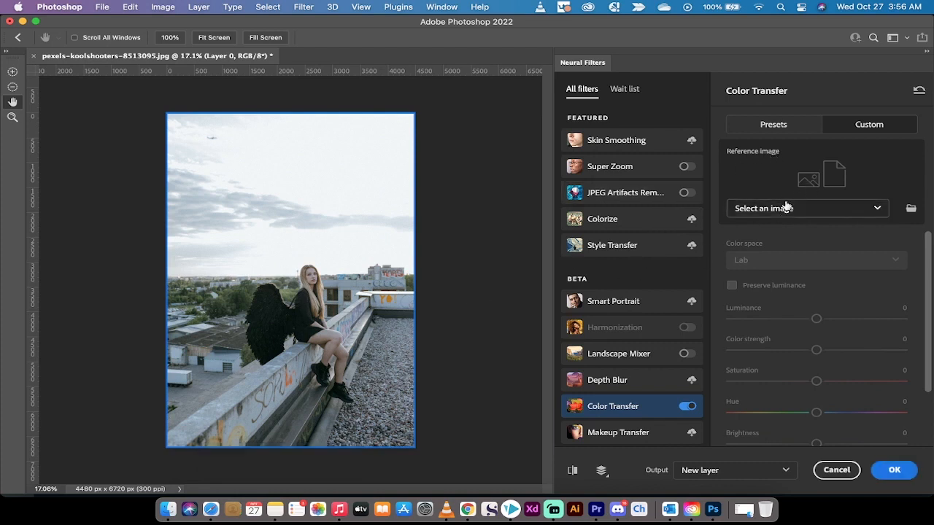
{"action": "left_click", "coordinate": [806, 208]}
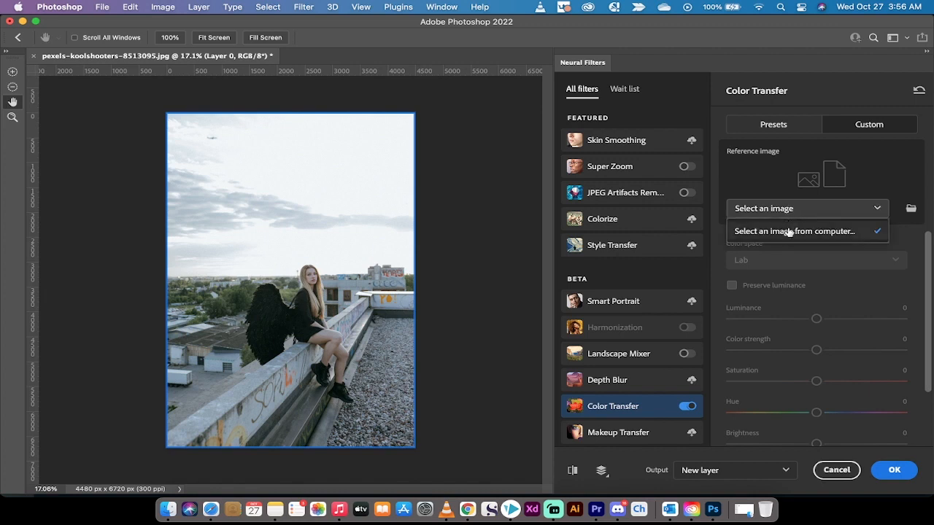
{"action": "left_click", "coordinate": [794, 230]}
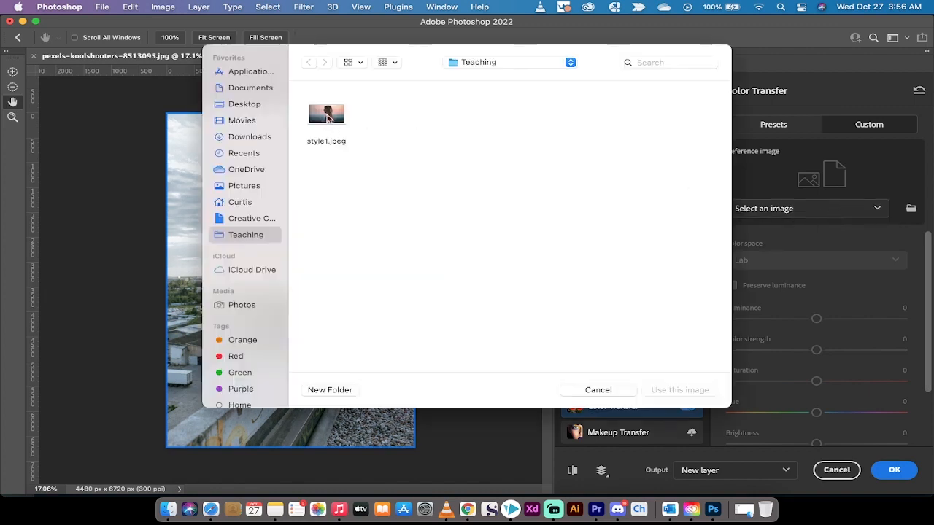
Step: Pick style1.jpeg from the Teaching folder and use it as the reference
{"action": "left_click", "coordinate": [326, 113]}
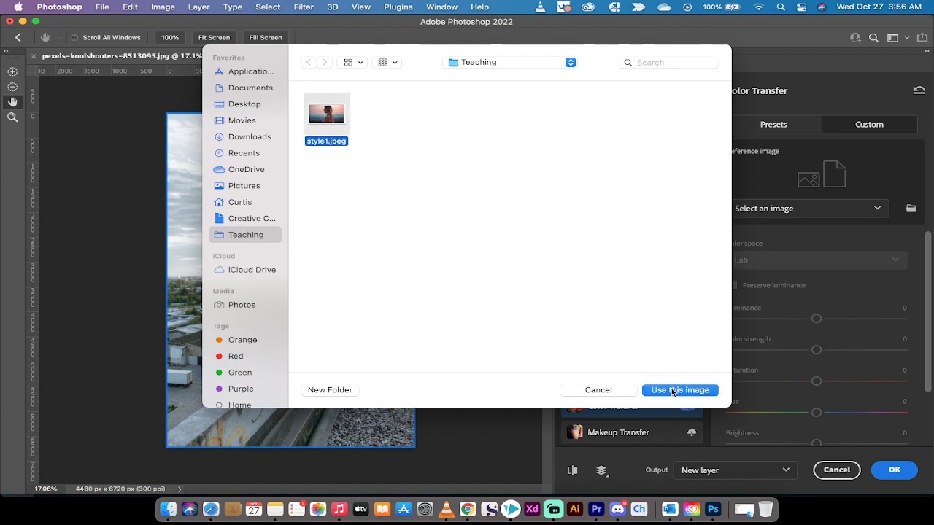
{"action": "left_click", "coordinate": [678, 390]}
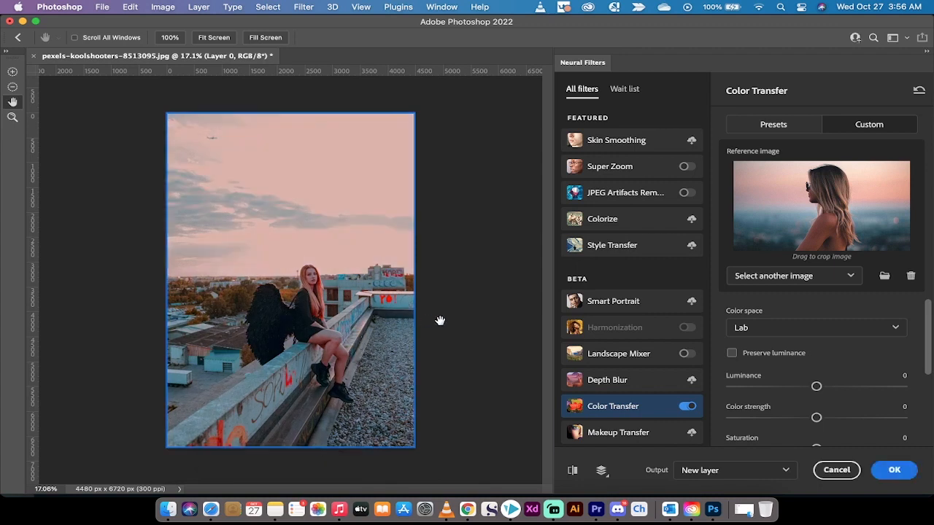
{"action": "mouse_move", "coordinate": [722, 312]}
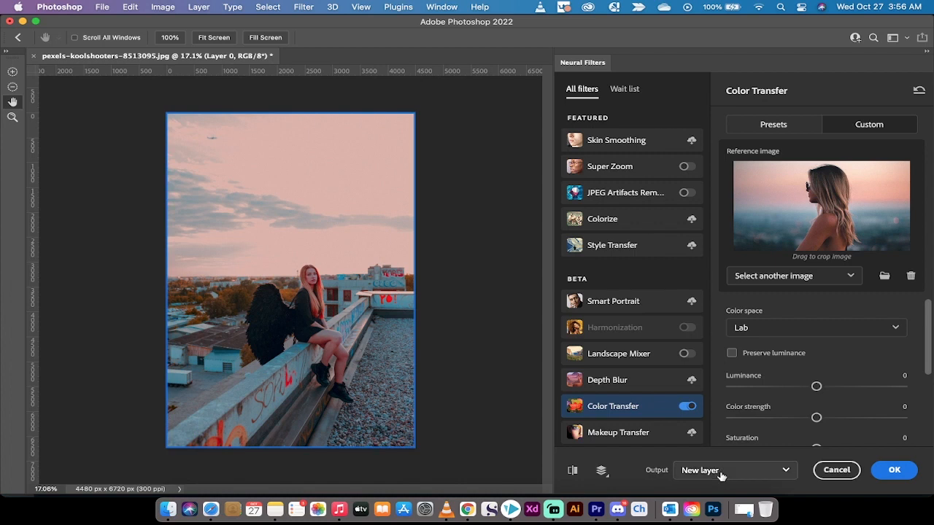
{"action": "mouse_move", "coordinate": [768, 438]}
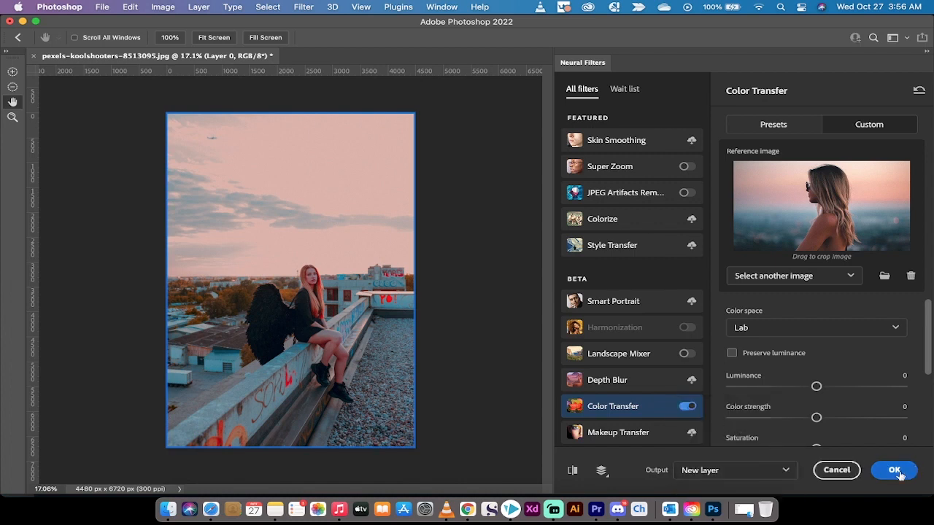
Step: Apply the style1.jpeg colour transfer as a new layer with OK
{"action": "left_click", "coordinate": [894, 470]}
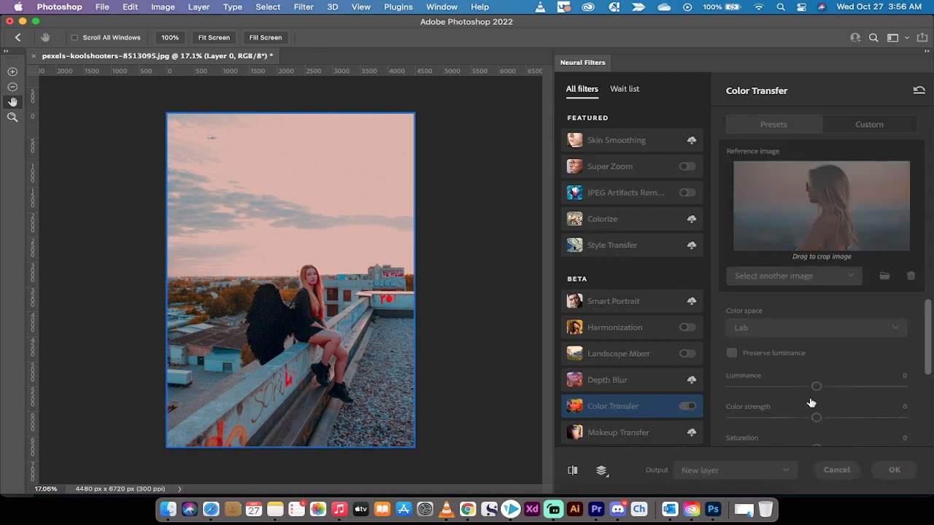
Step: Select the pink Layer 1 and toggle its visibility off and on to compare with the original
{"action": "left_click", "coordinate": [894, 470]}
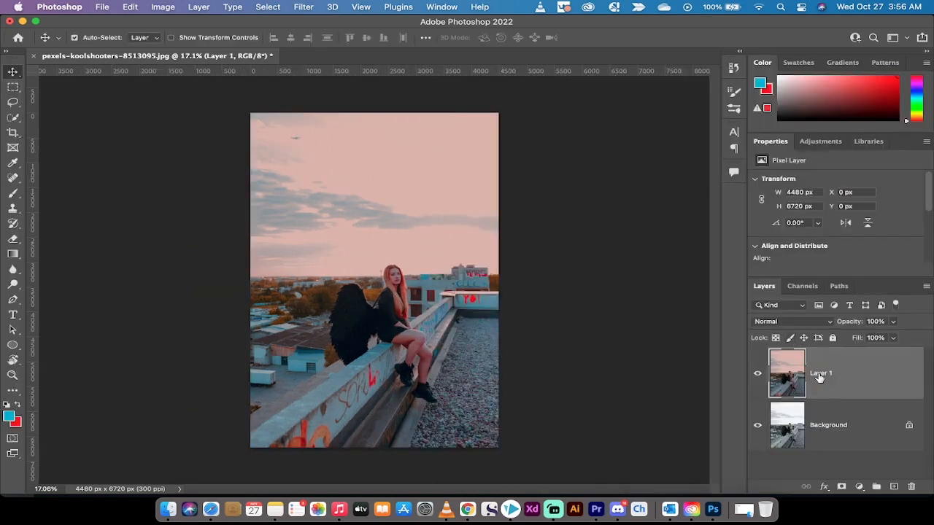
{"action": "mouse_move", "coordinate": [820, 374]}
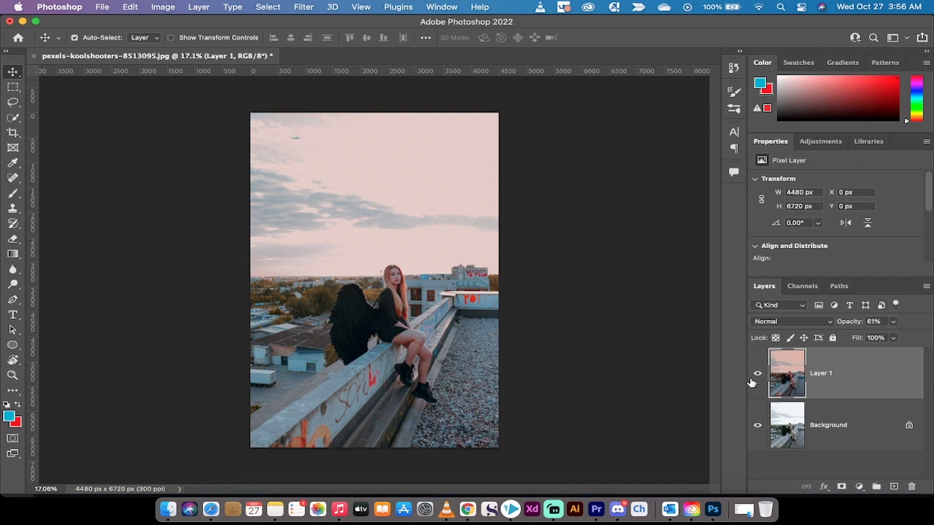
{"action": "left_click", "coordinate": [757, 373]}
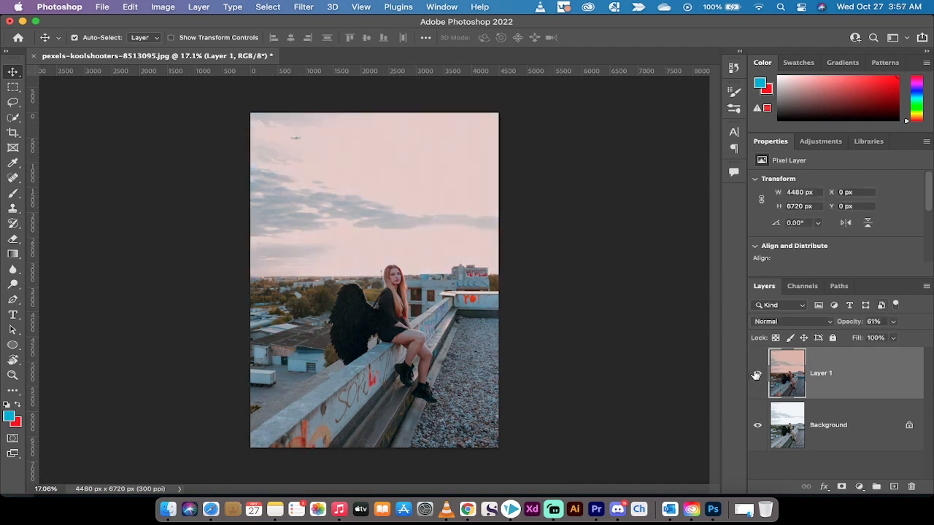
{"action": "left_click", "coordinate": [756, 373]}
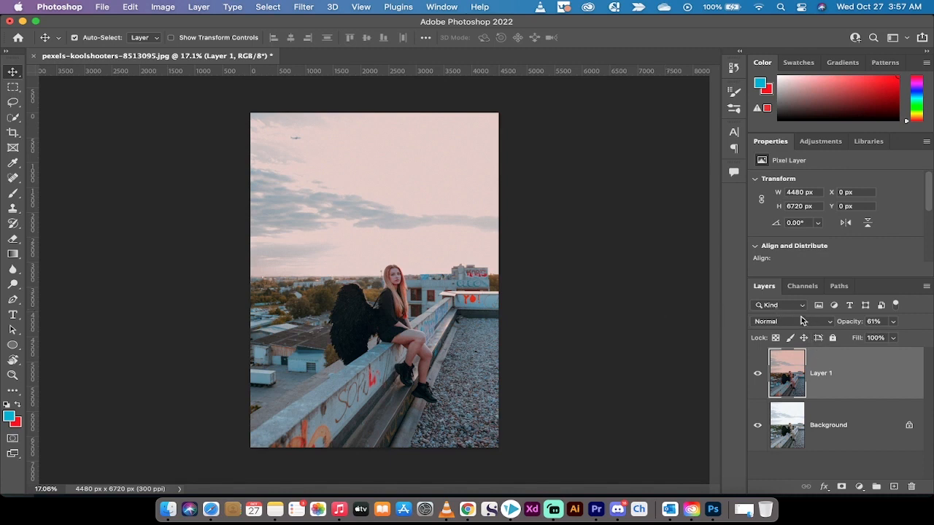
{"action": "left_click", "coordinate": [792, 321]}
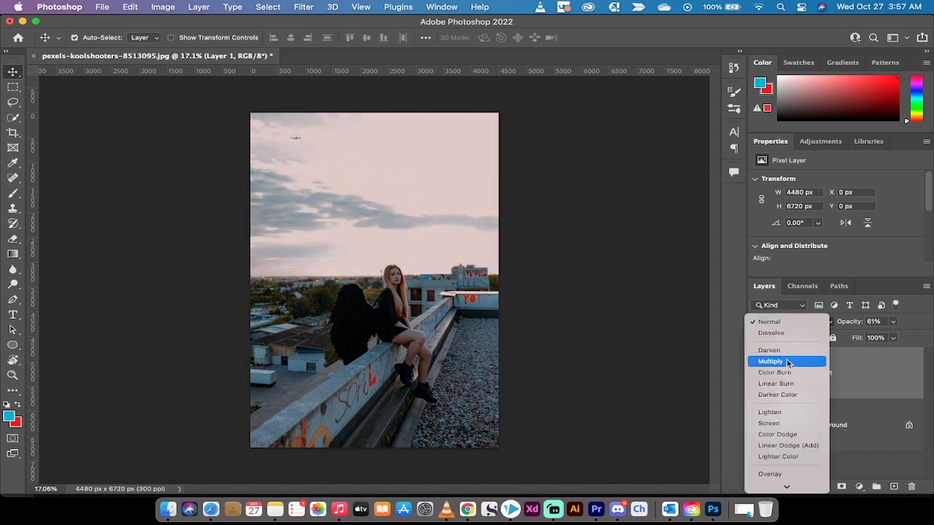
{"action": "mouse_move", "coordinate": [775, 384]}
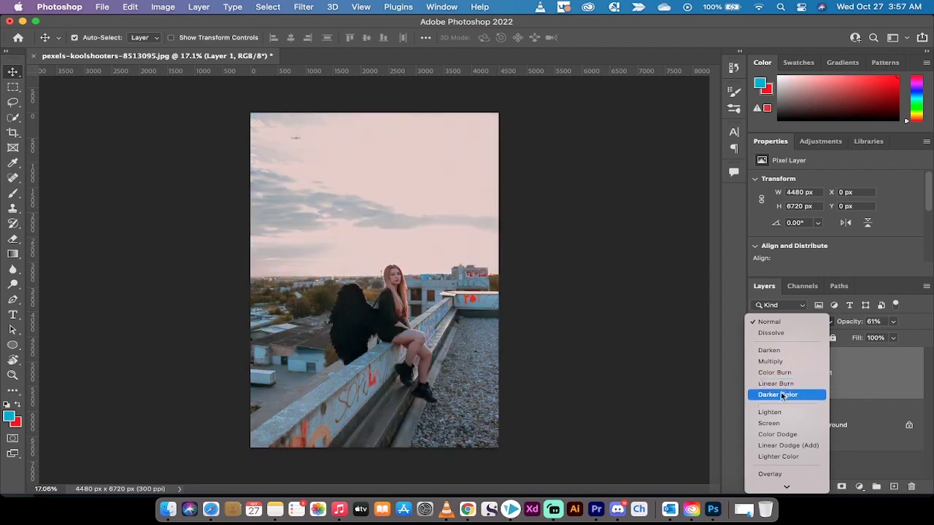
{"action": "mouse_move", "coordinate": [778, 405]}
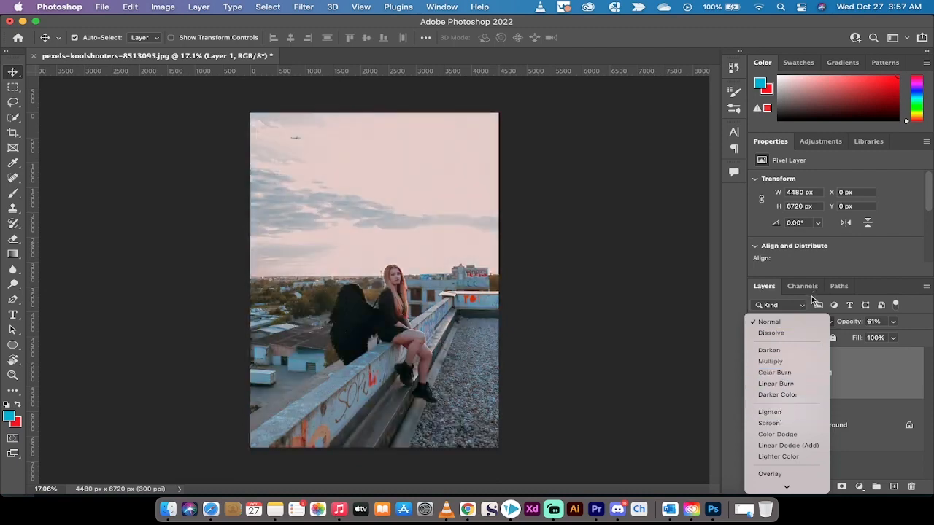
{"action": "left_click", "coordinate": [769, 322]}
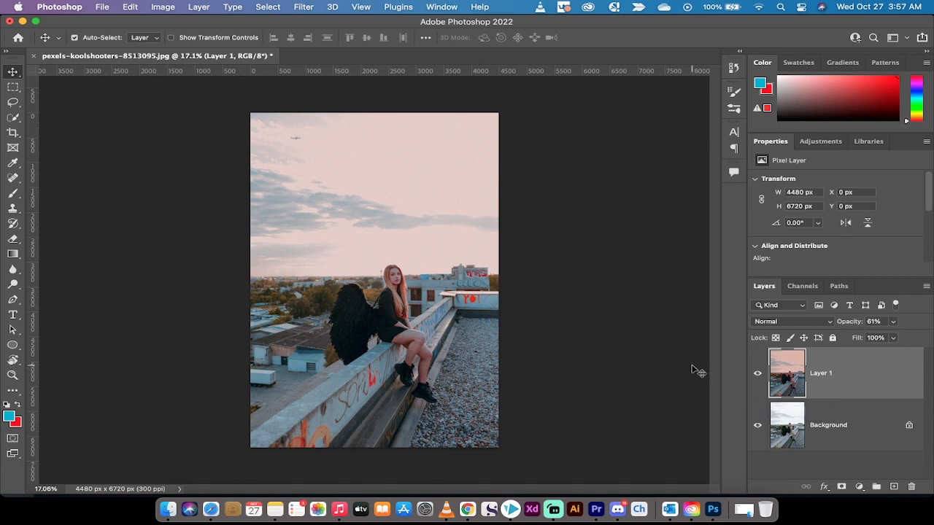
{"action": "mouse_move", "coordinate": [613, 371]}
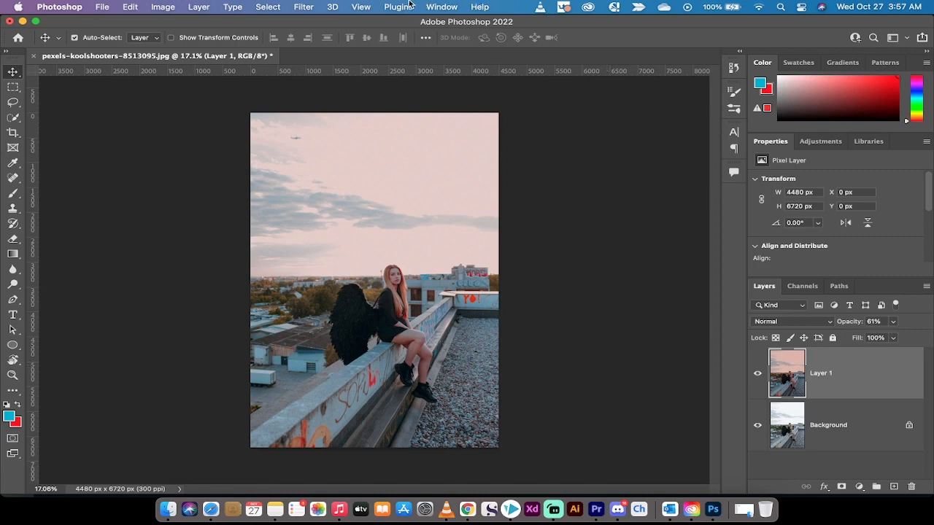
{"action": "mouse_move", "coordinate": [713, 509]}
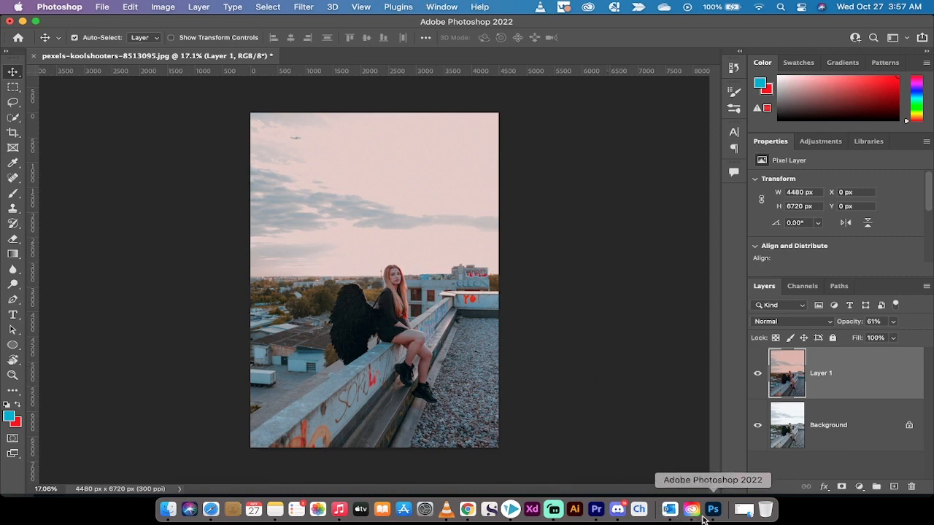